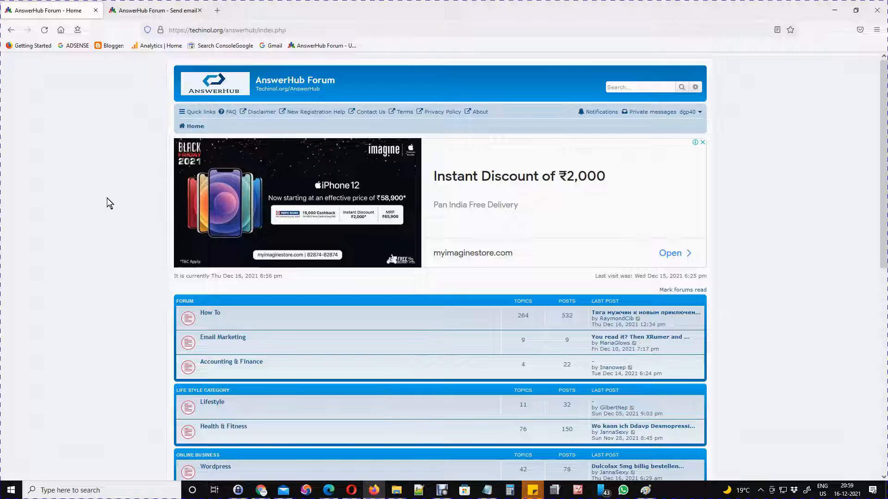
mouse_move(460, 377)
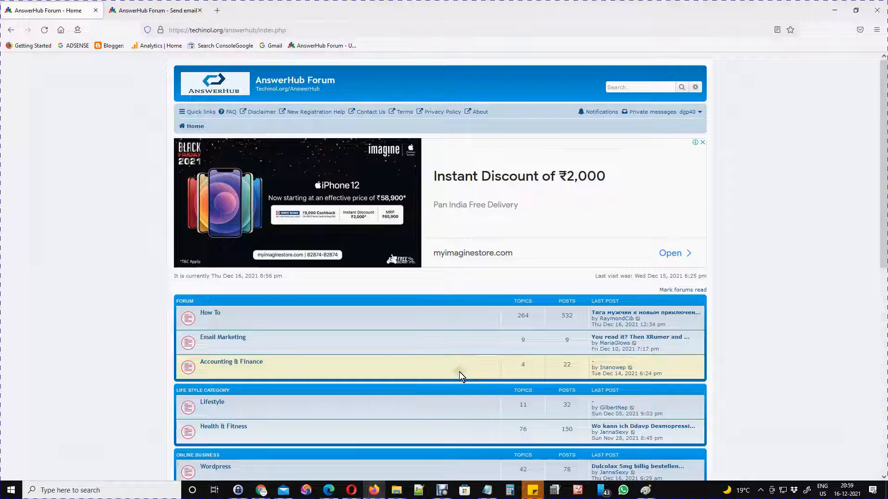
mouse_move(459, 374)
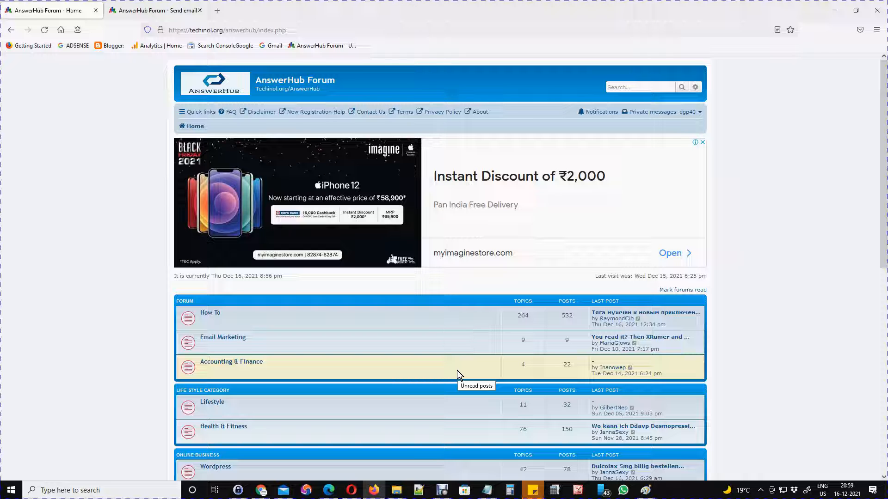
mouse_move(352, 221)
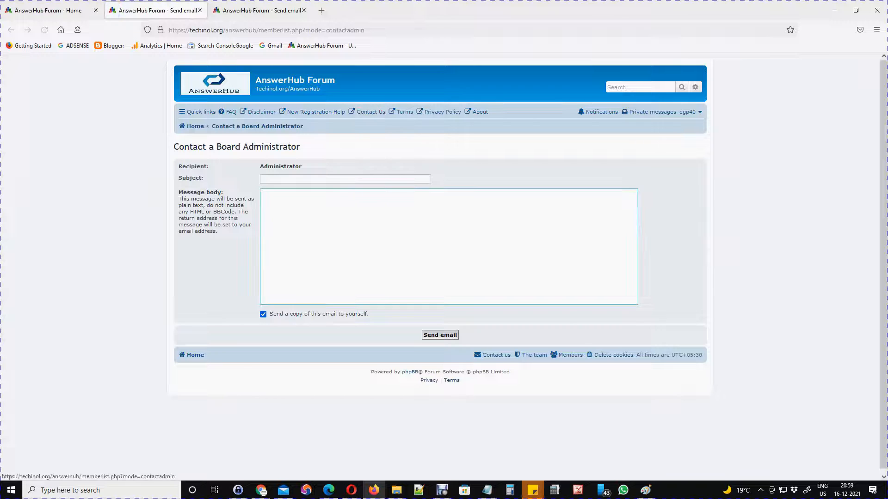
Write a message with subject 'hwllo admin' about facing a problem creating a subject
click(344, 179)
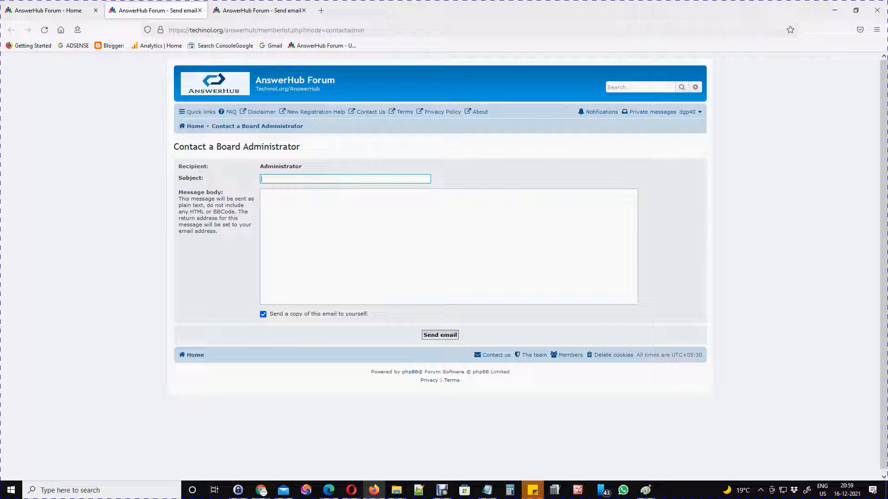
text(hwllo admin)
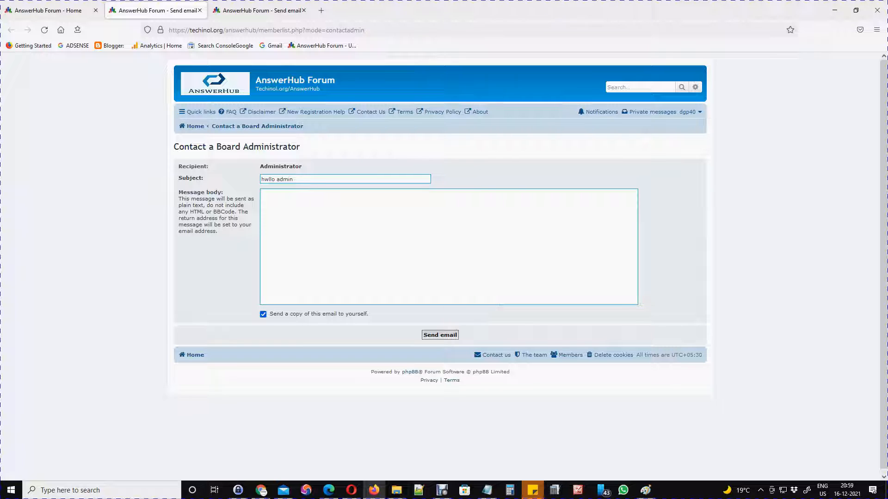
text(i am facing)
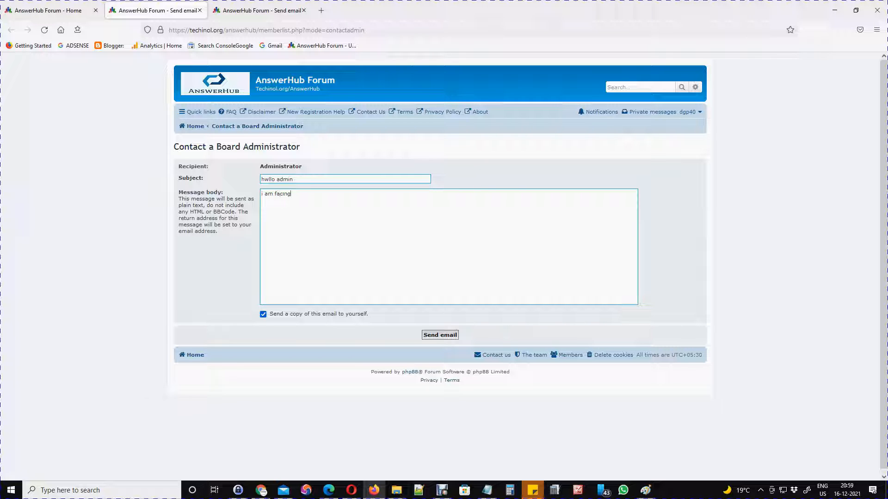
text(problem)
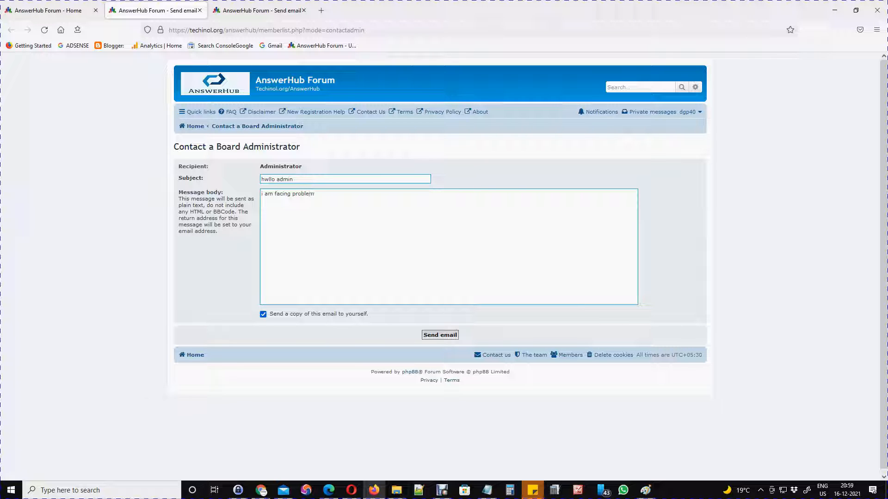
text(in)
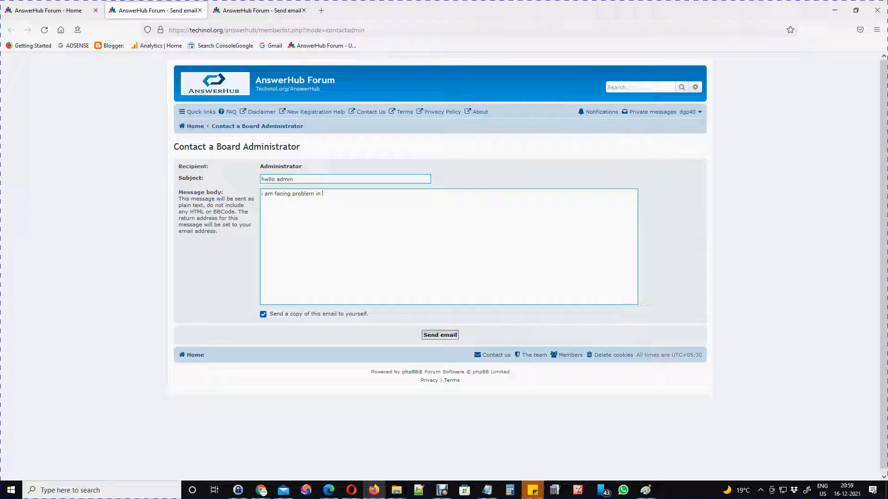
text(the)
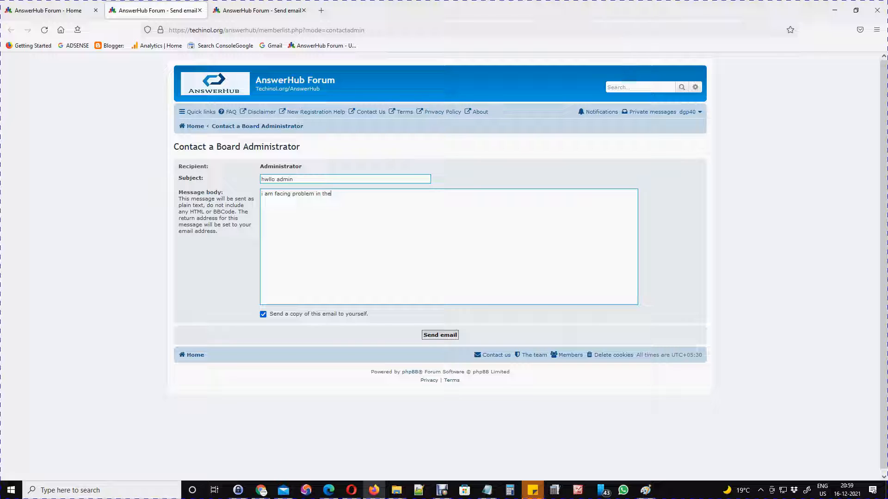
key(Backspace)
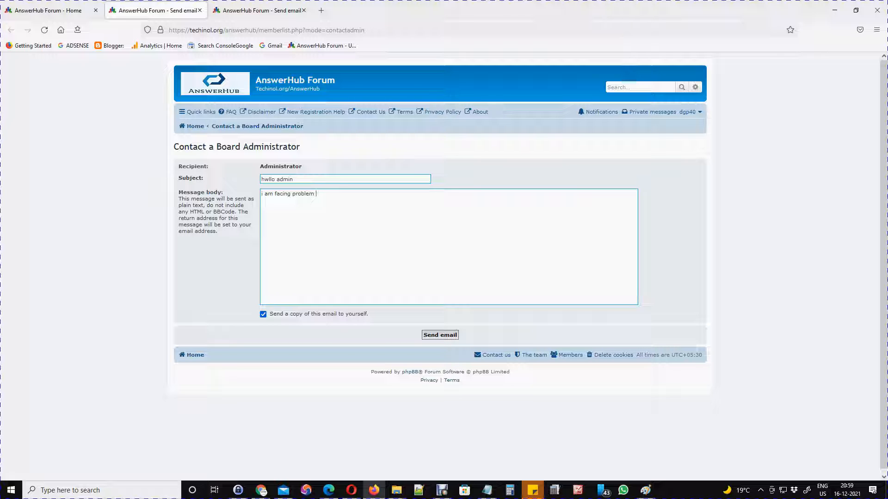
text(for creating a new)
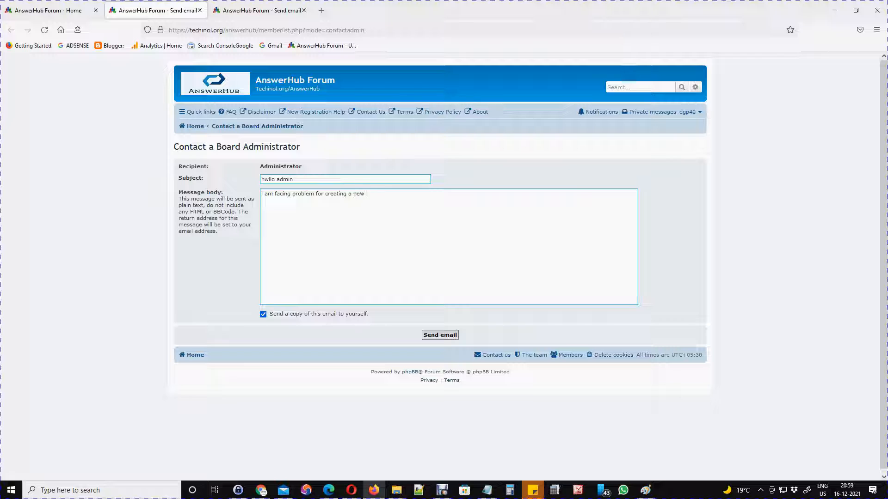
text(subject line.)
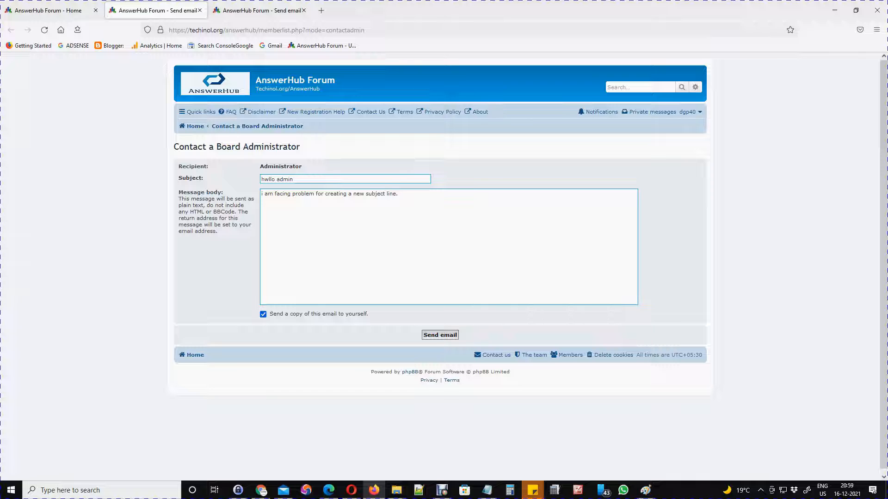
Send the email to the administrator and return to the forum index page
click(439, 334)
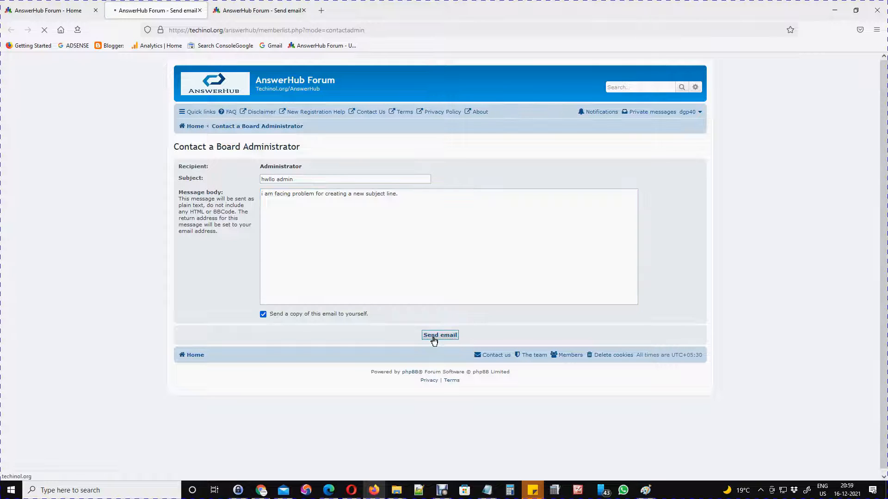
click(439, 335)
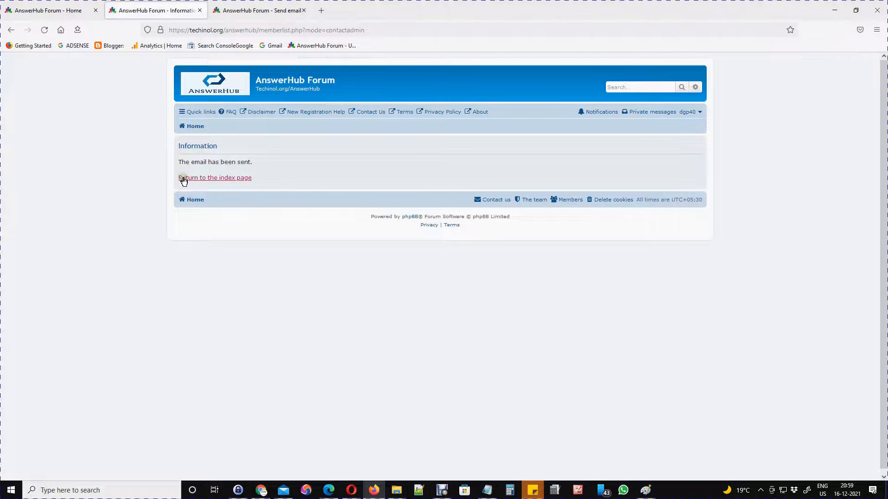
click(215, 177)
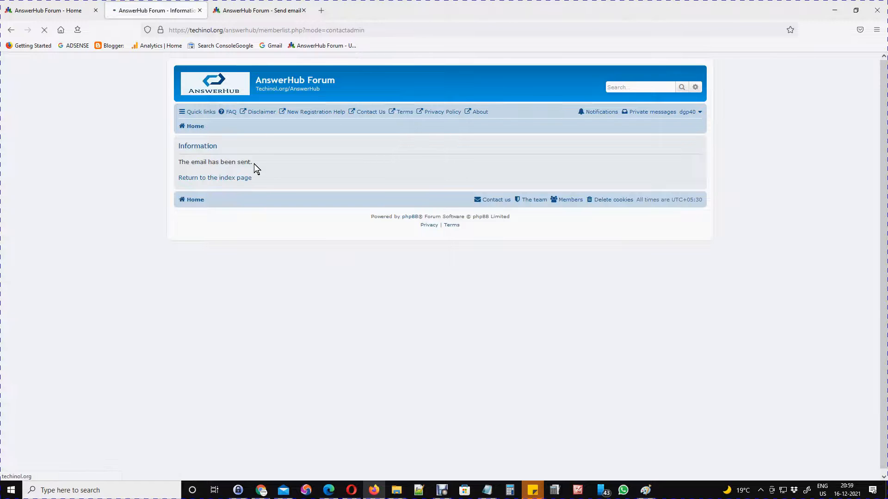
click(215, 177)
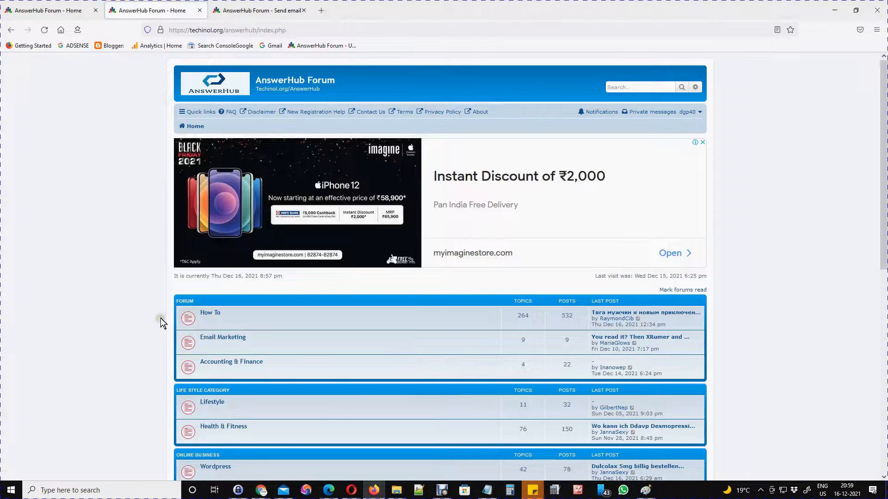
mouse_move(445, 393)
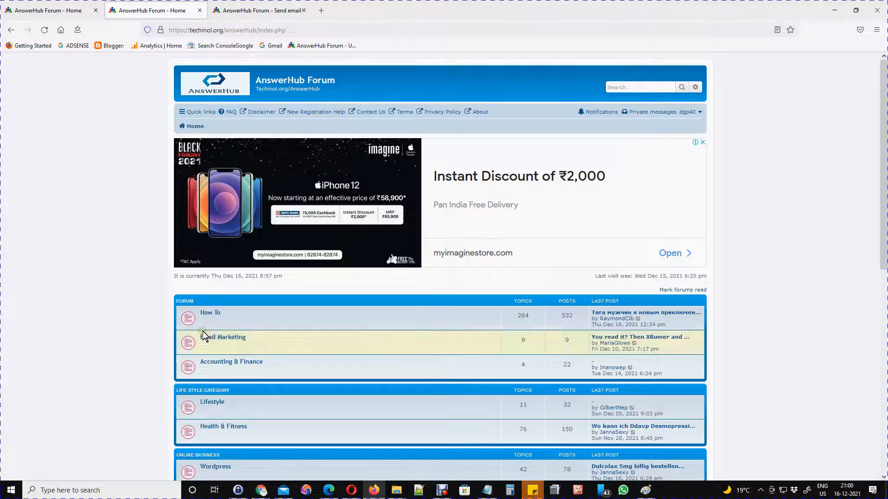
scroll(down, 3)
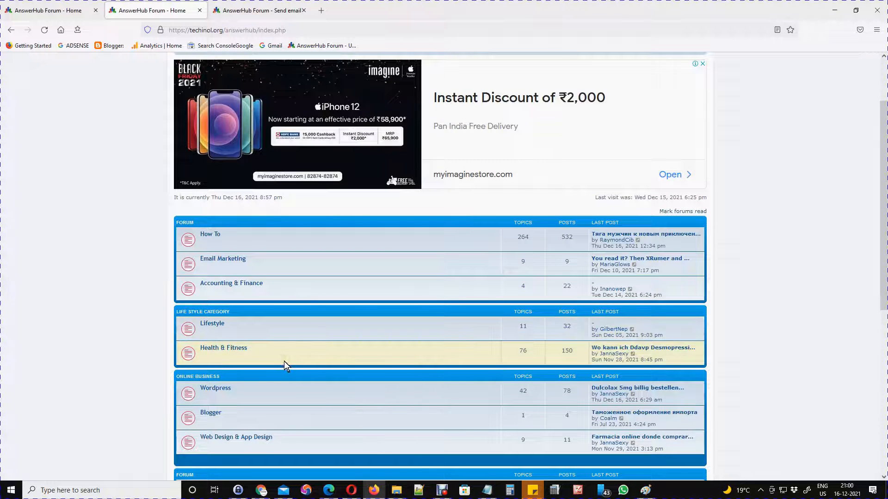
mouse_move(277, 439)
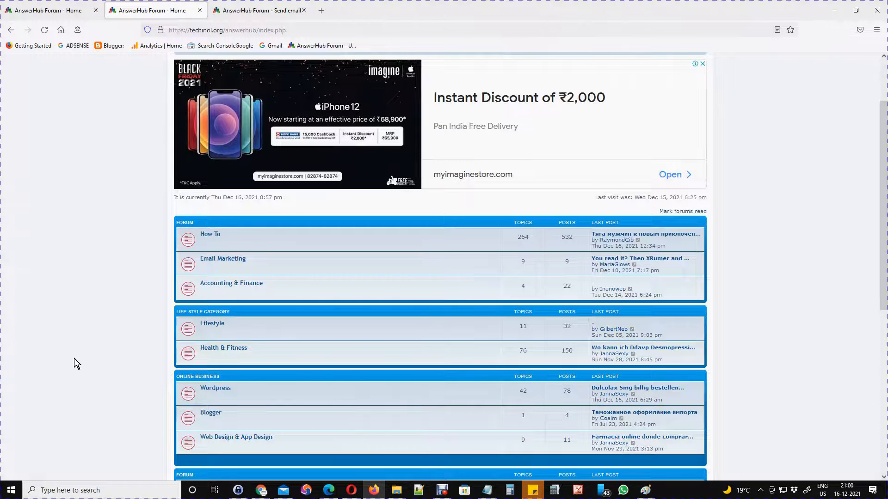
scroll(up, 3)
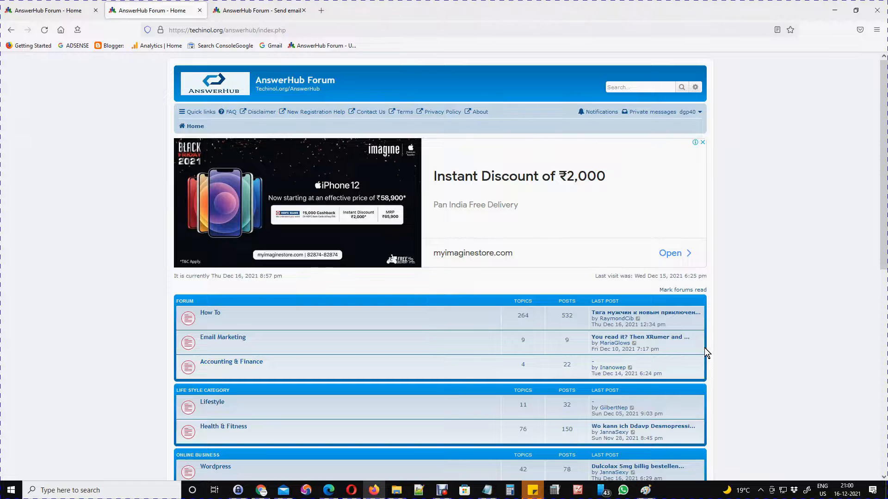
mouse_move(711, 334)
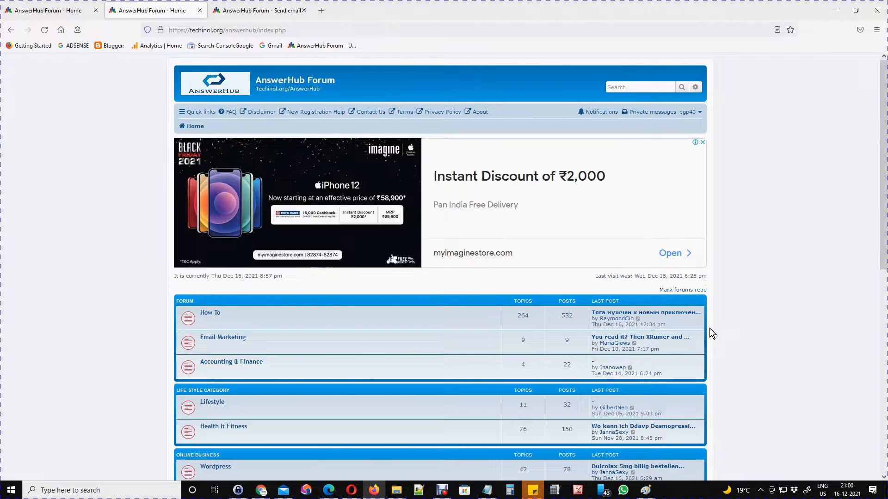